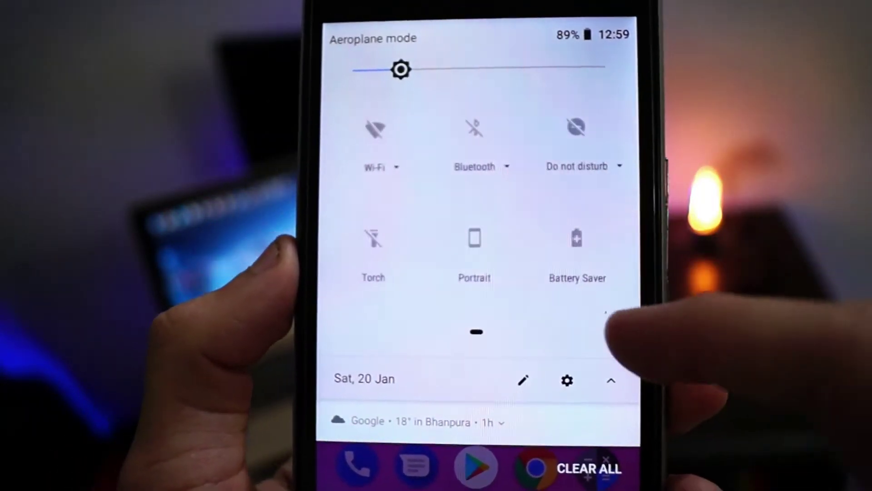
Open the quick settings Edit tiles screen from the panel's pencil icon.
{"action": "left_click", "coordinate": [523, 379]}
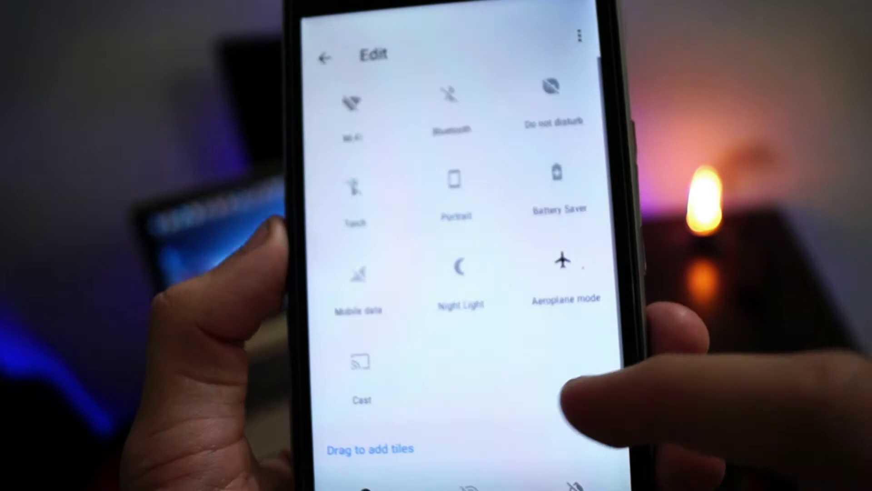